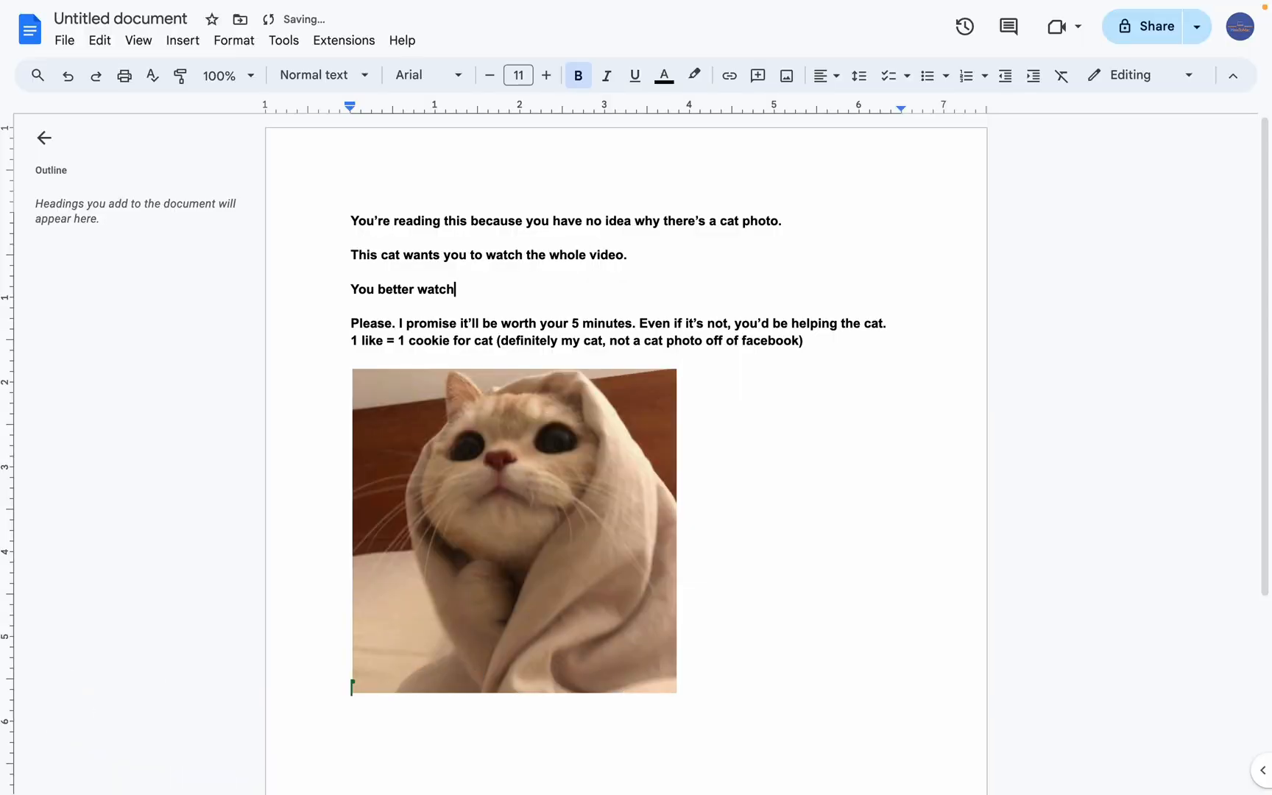
# Step: Finish the note line as 'You better watch the whole thing.'
pyautogui.write('the whole thing.')
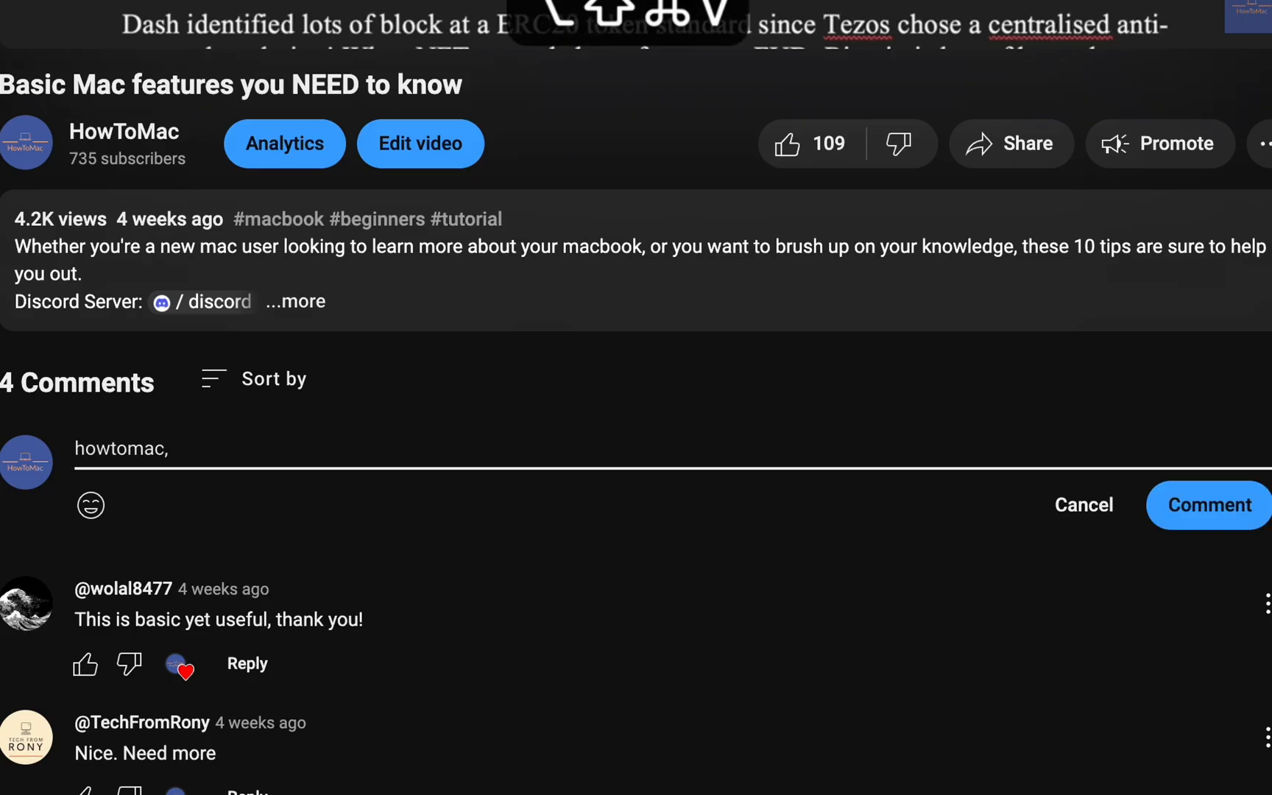
# Step: Write the comment 'howtomac, you lied to us!!' followed by 'I hate you'
pyautogui.write('you lied to us!!')
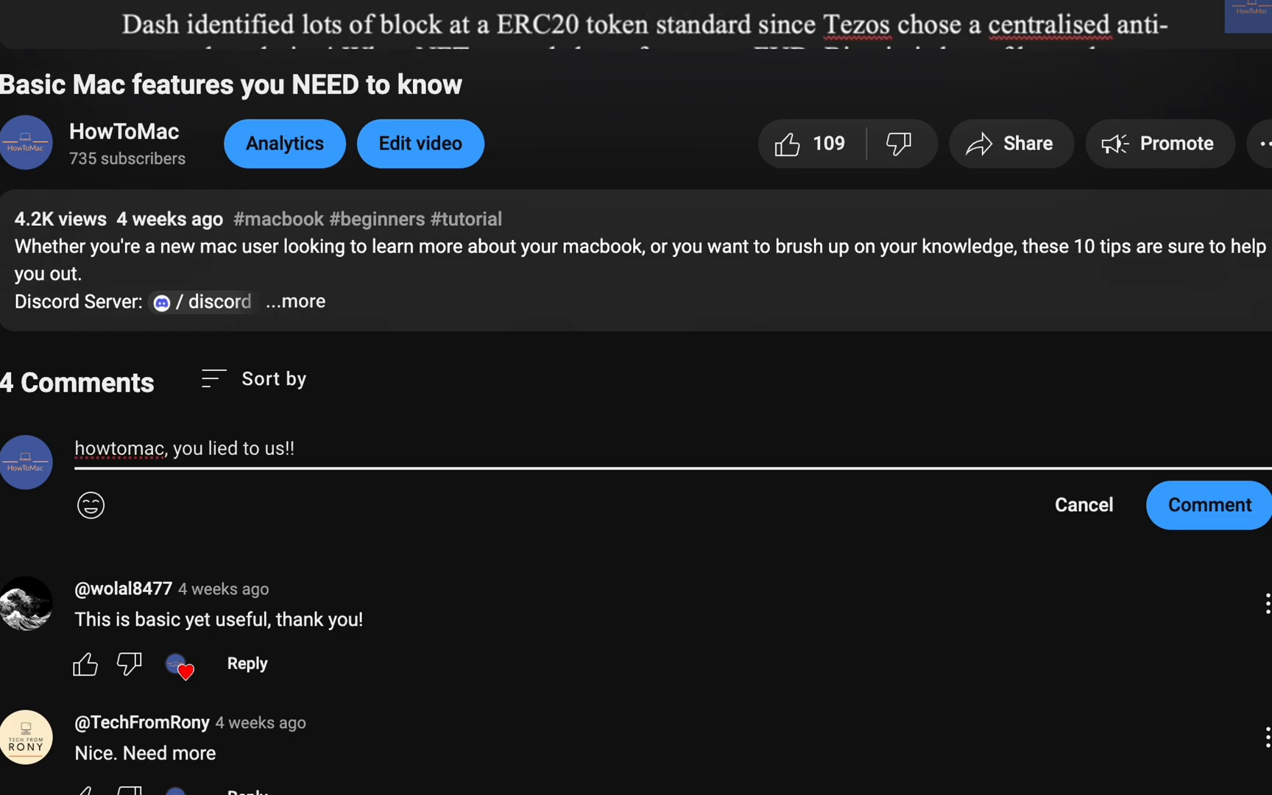
pyautogui.write('I hate you')
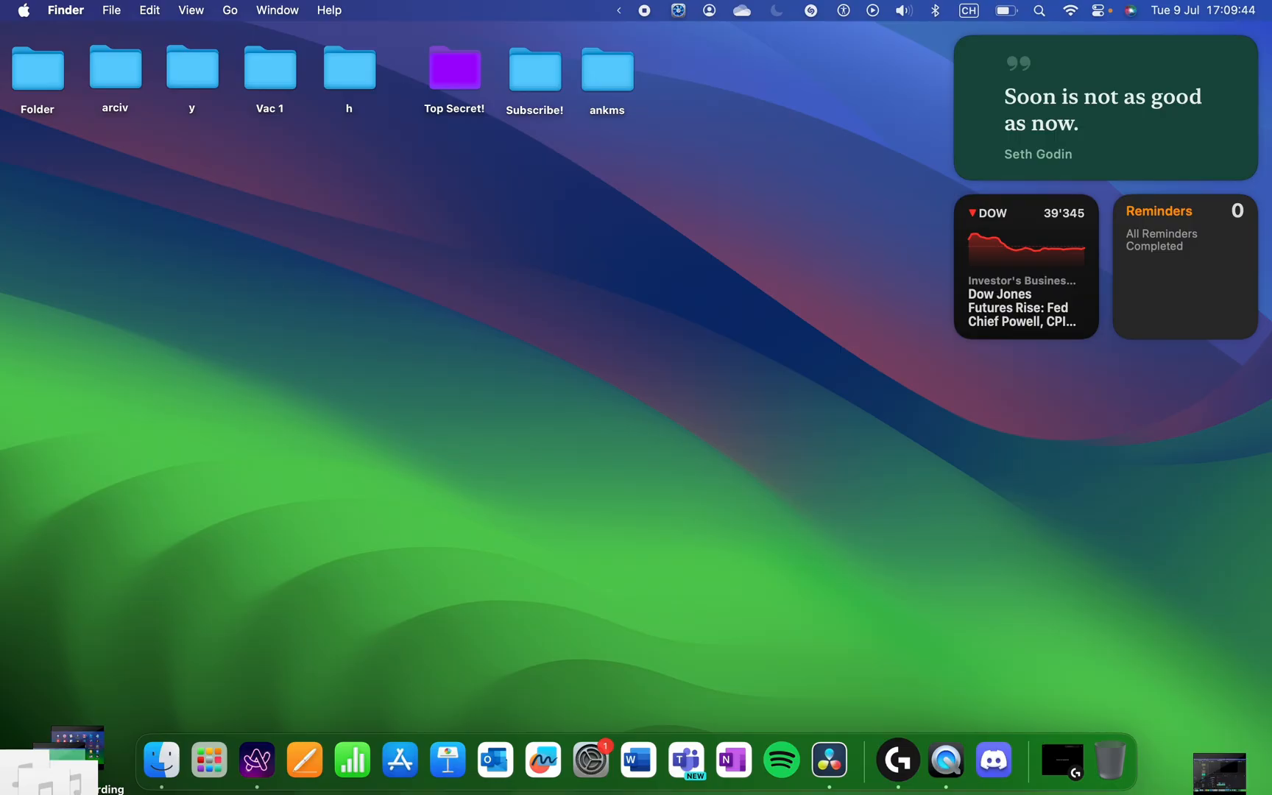
# Step: Browse Launchpad pages searching for the utility apps and return to the first page
pyautogui.write('app')
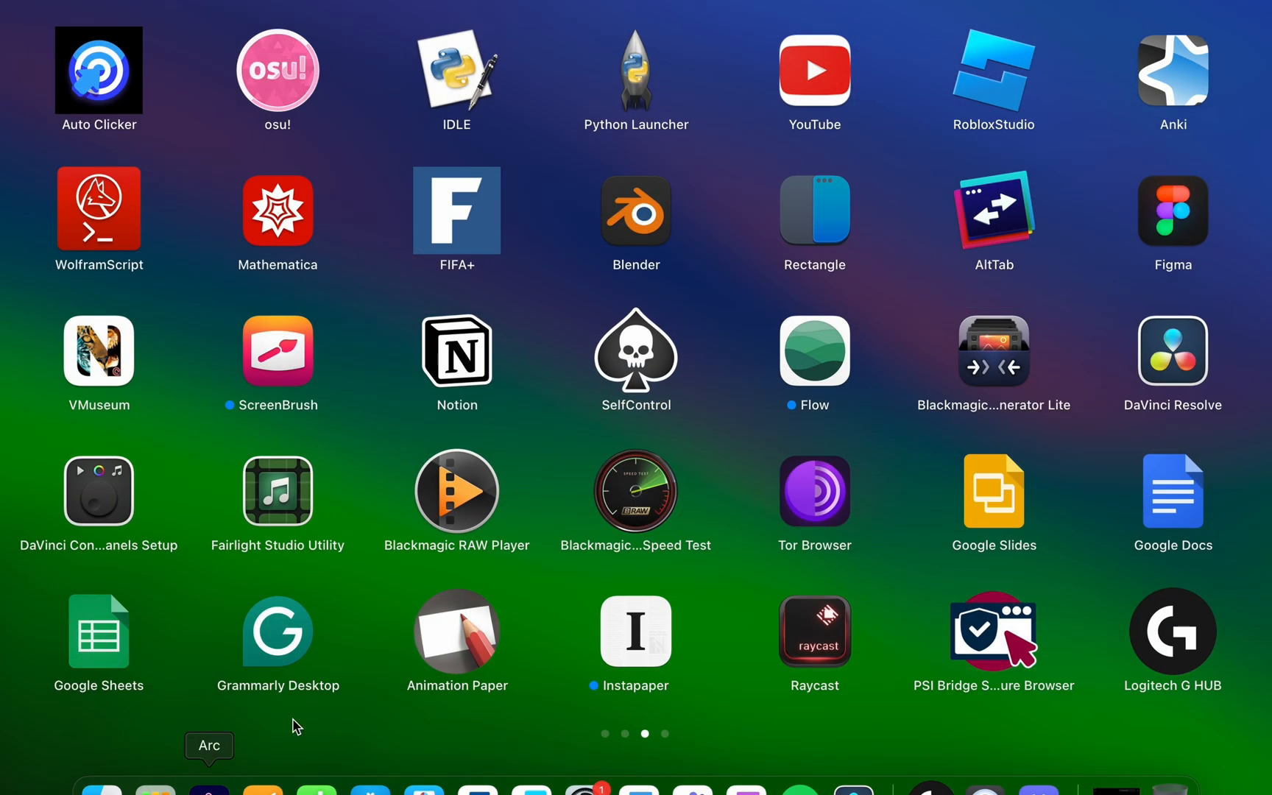
pyautogui.moveTo(627, 454)
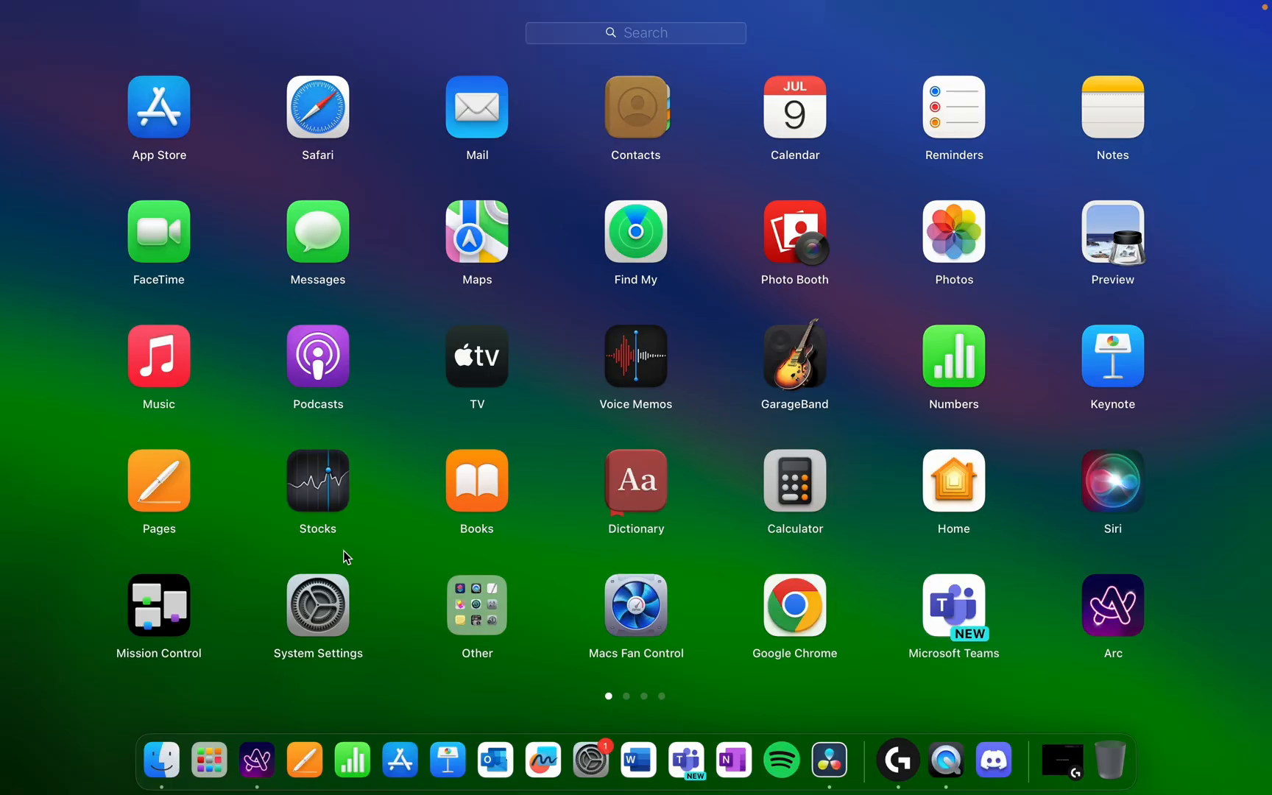
pyautogui.hscroll(-3)
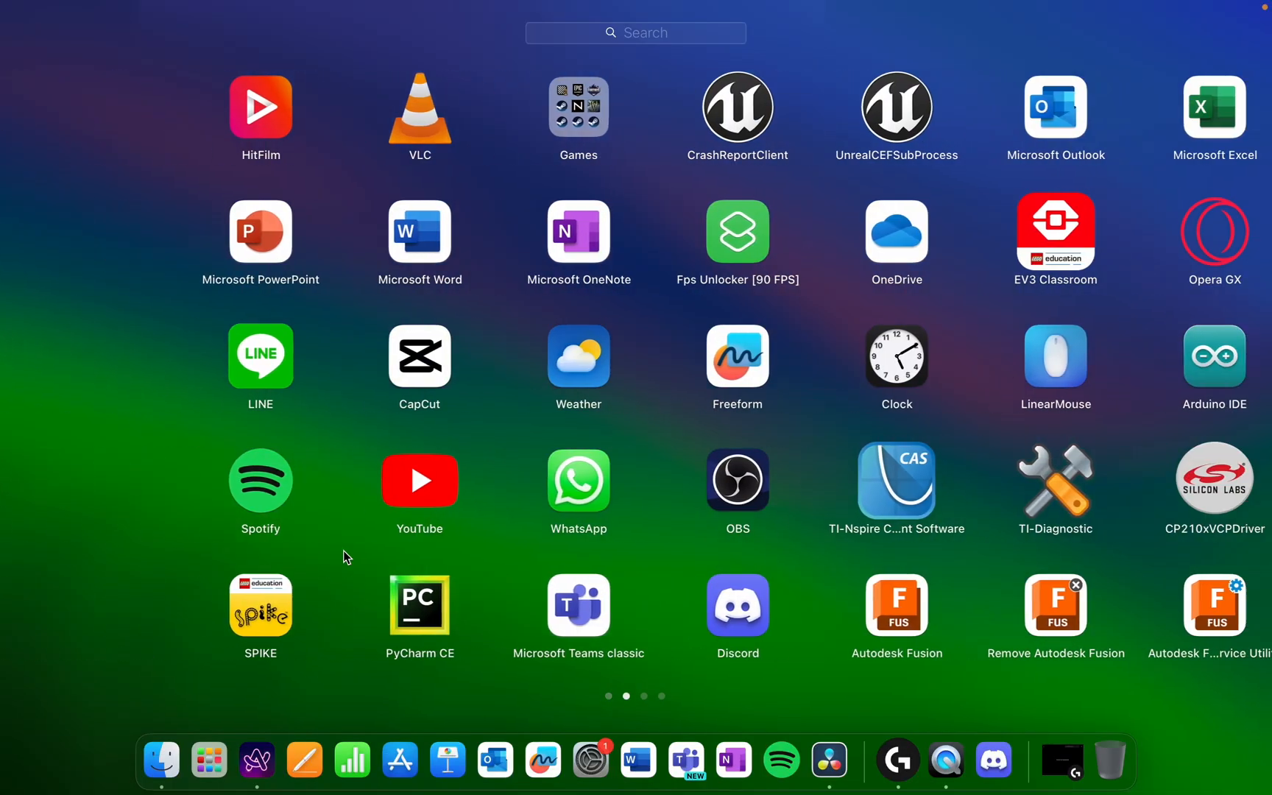
pyautogui.press('Escape')
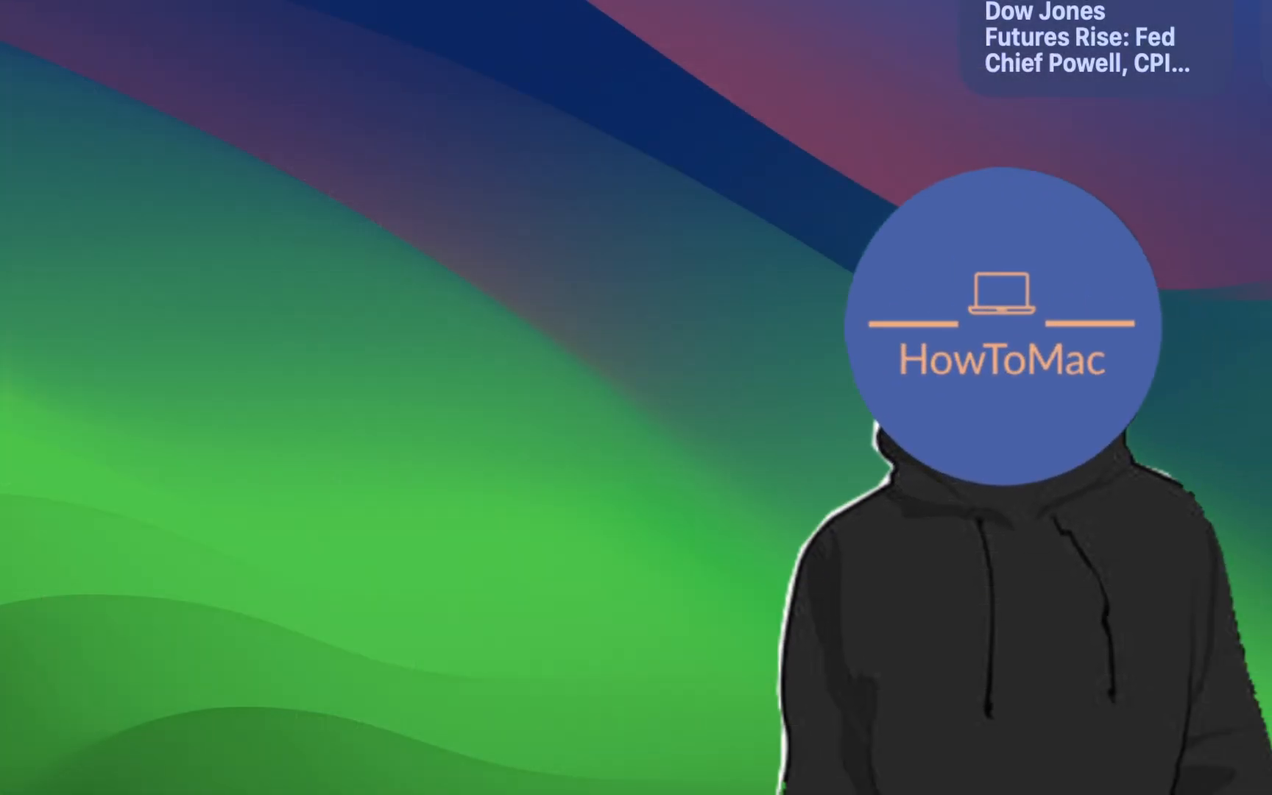
pyautogui.click(208, 761)
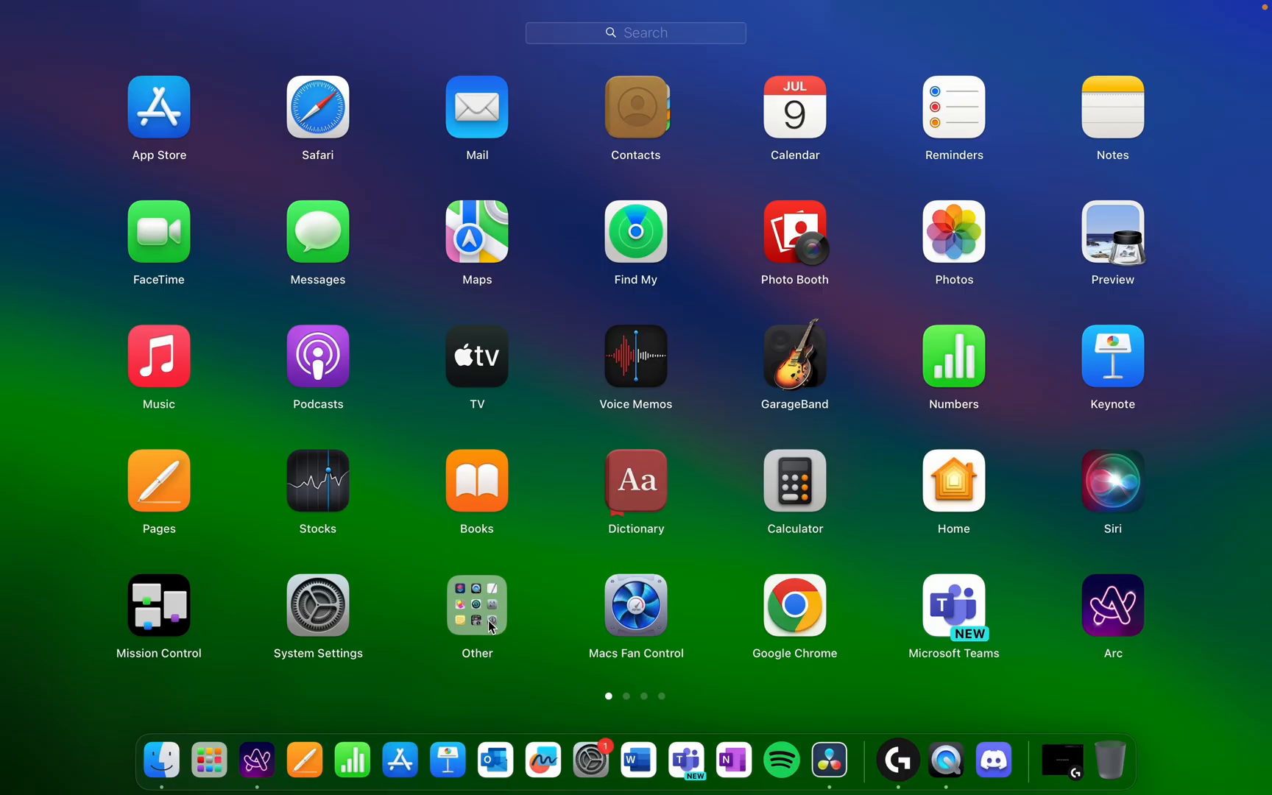
# Step: Launch ColorSync Utility from the Other folder to its colour calculator
pyautogui.click(477, 604)
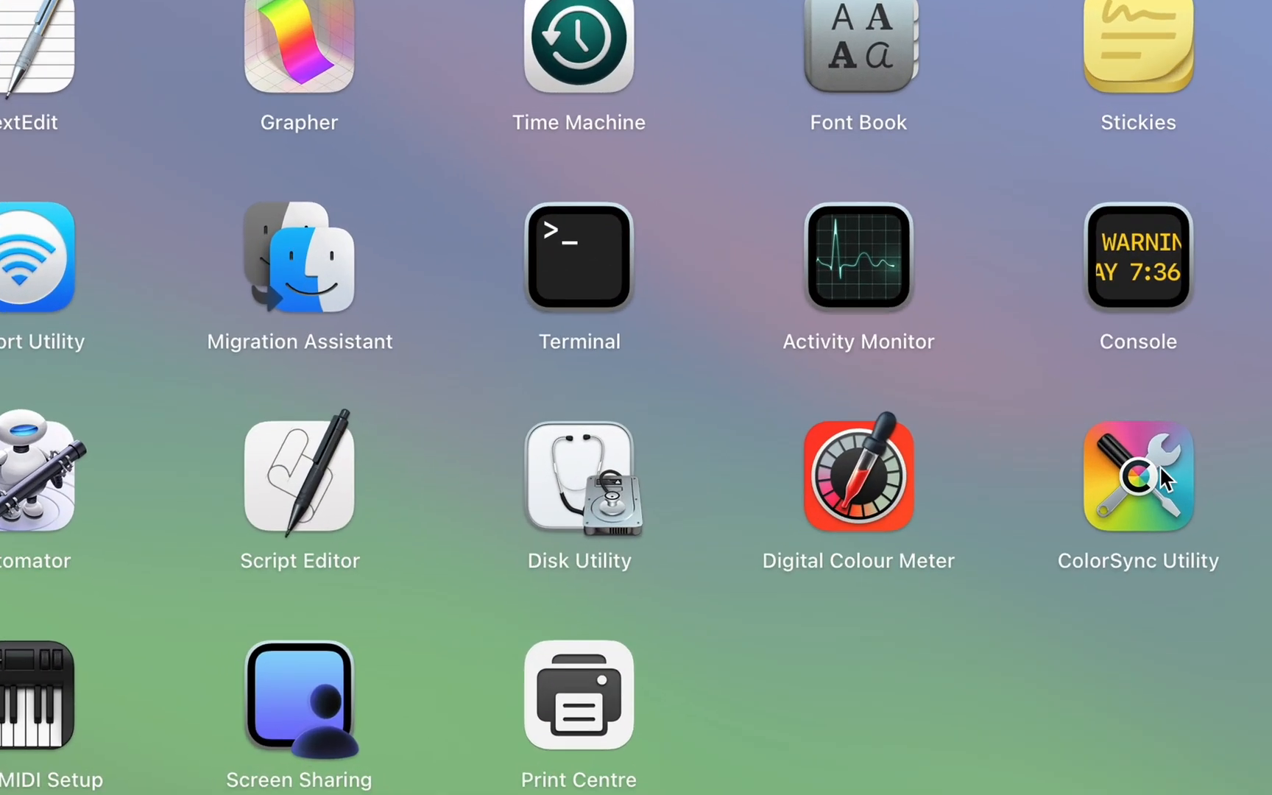
pyautogui.press('escape')
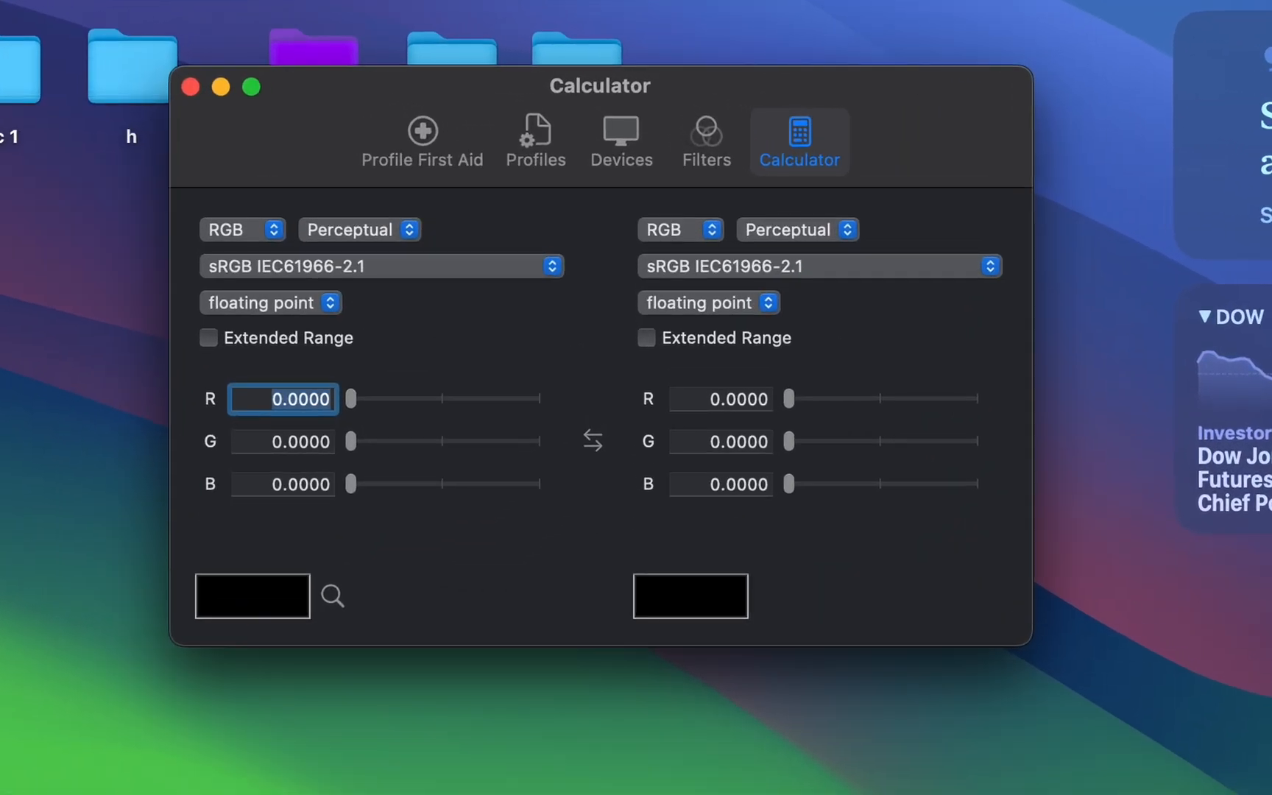
pyautogui.click(422, 140)
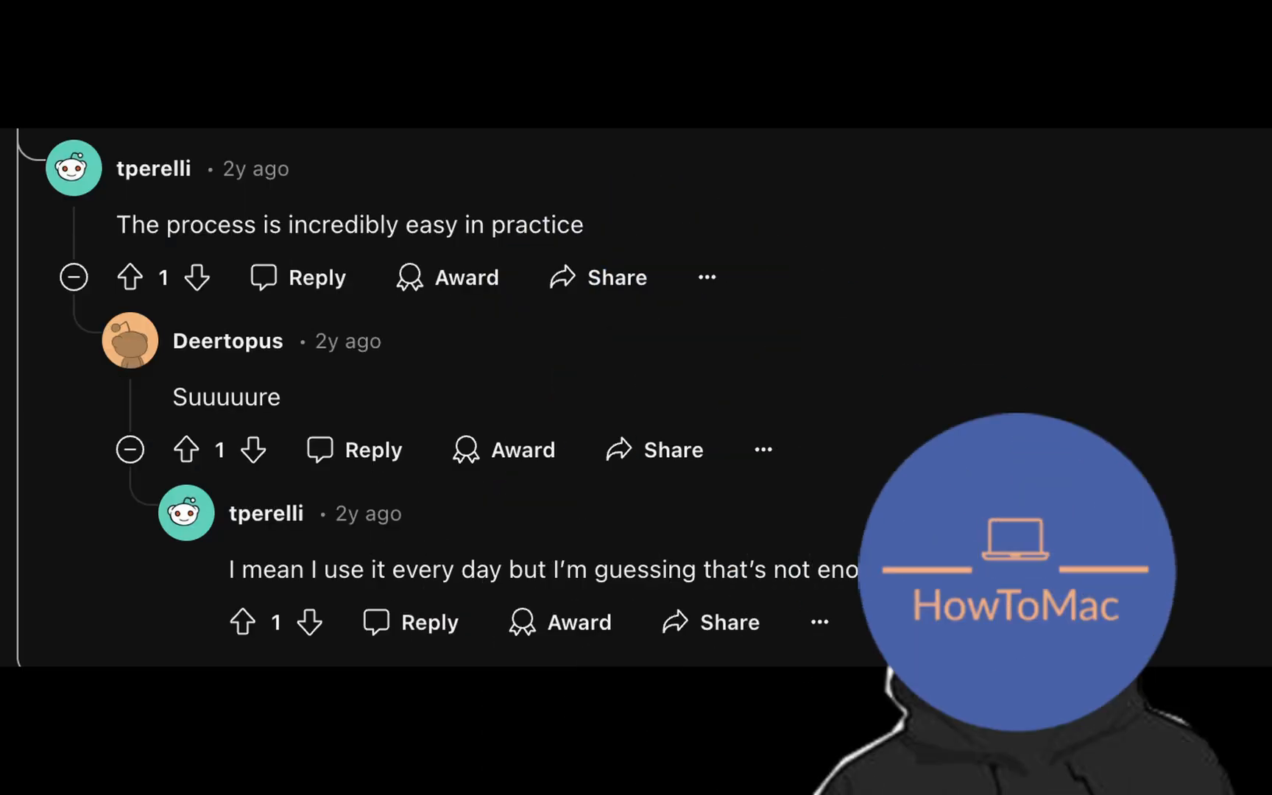
pyautogui.click(638, 760)
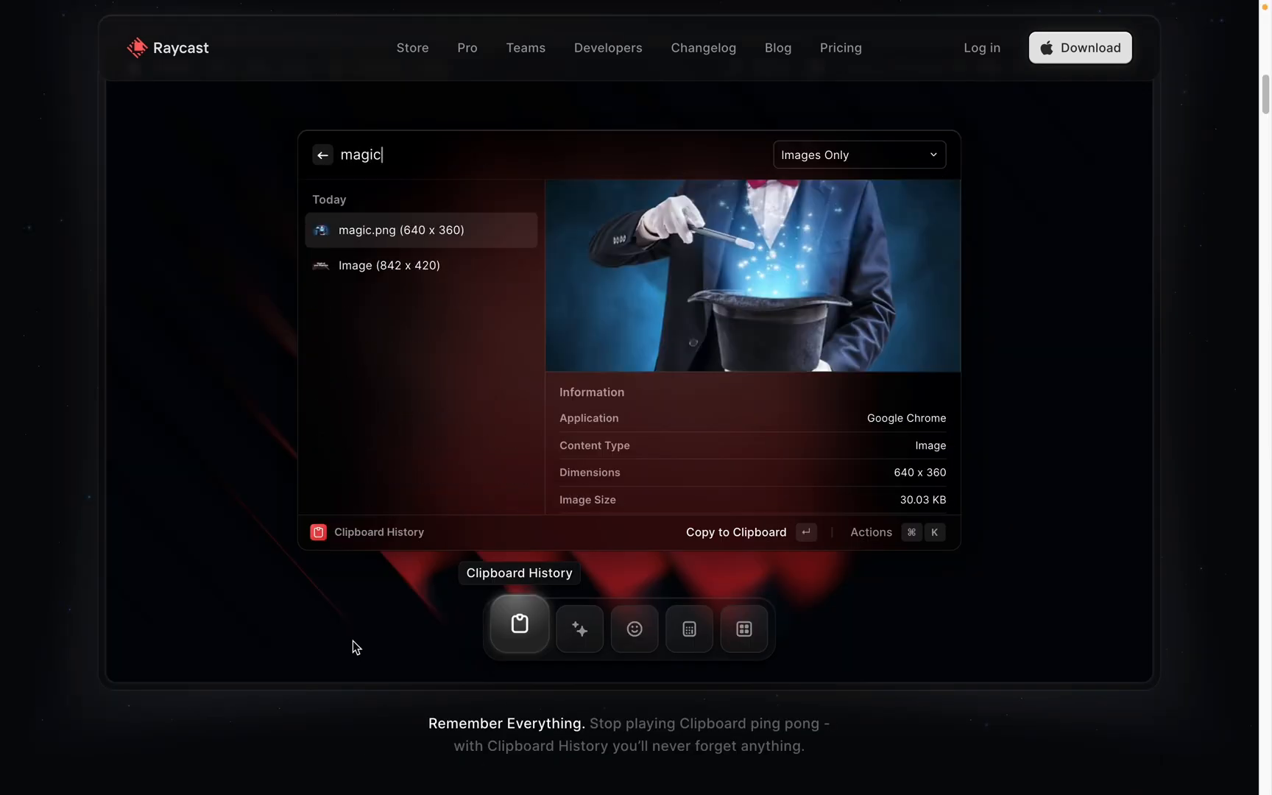
# Step: Preview Raycast's AI question, calculator and window management demos
pyautogui.click(573, 629)
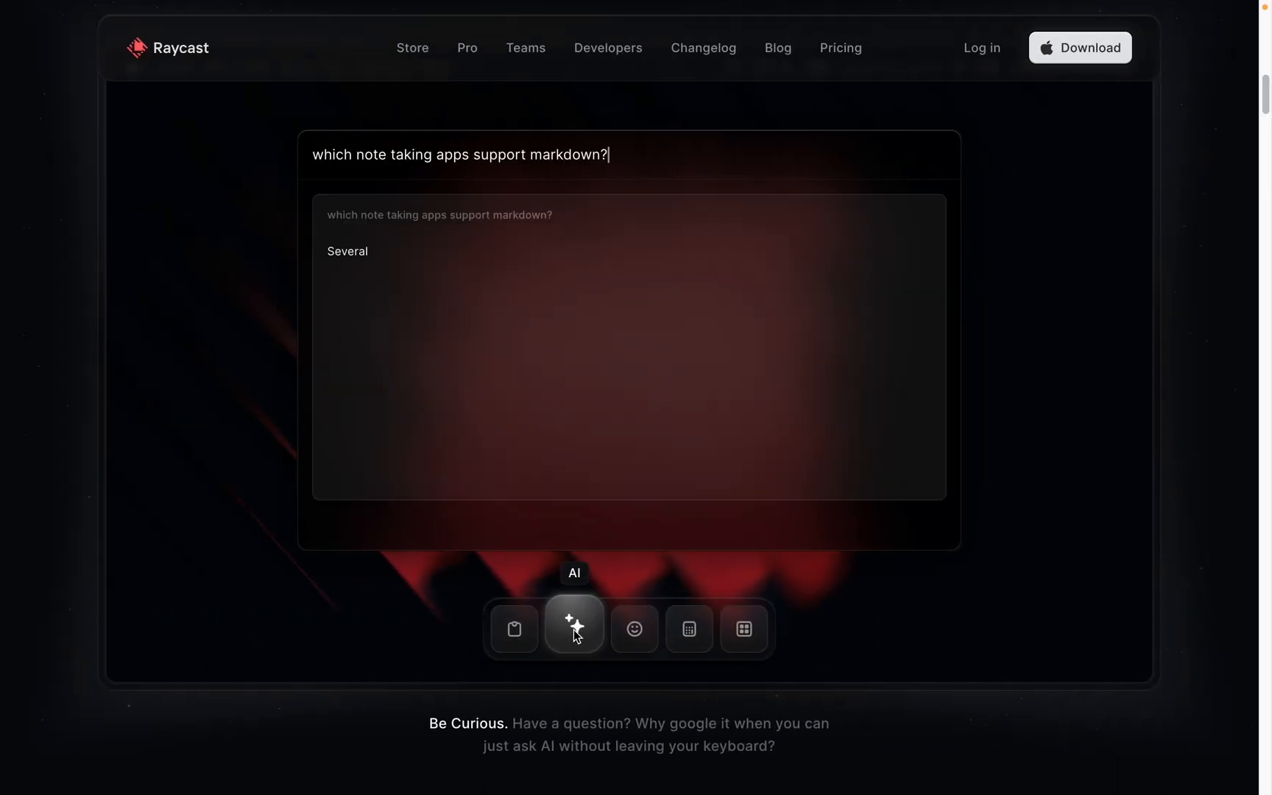
pyautogui.click(683, 628)
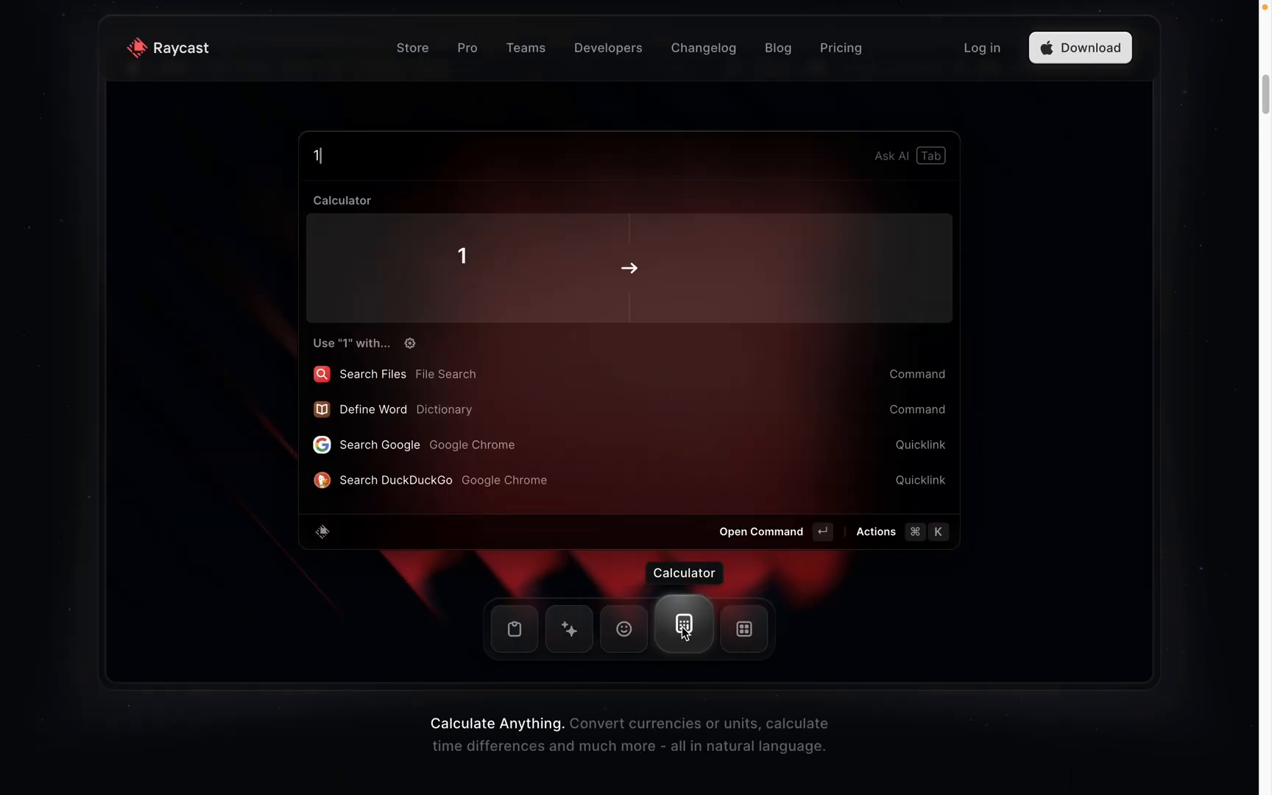
pyautogui.click(739, 628)
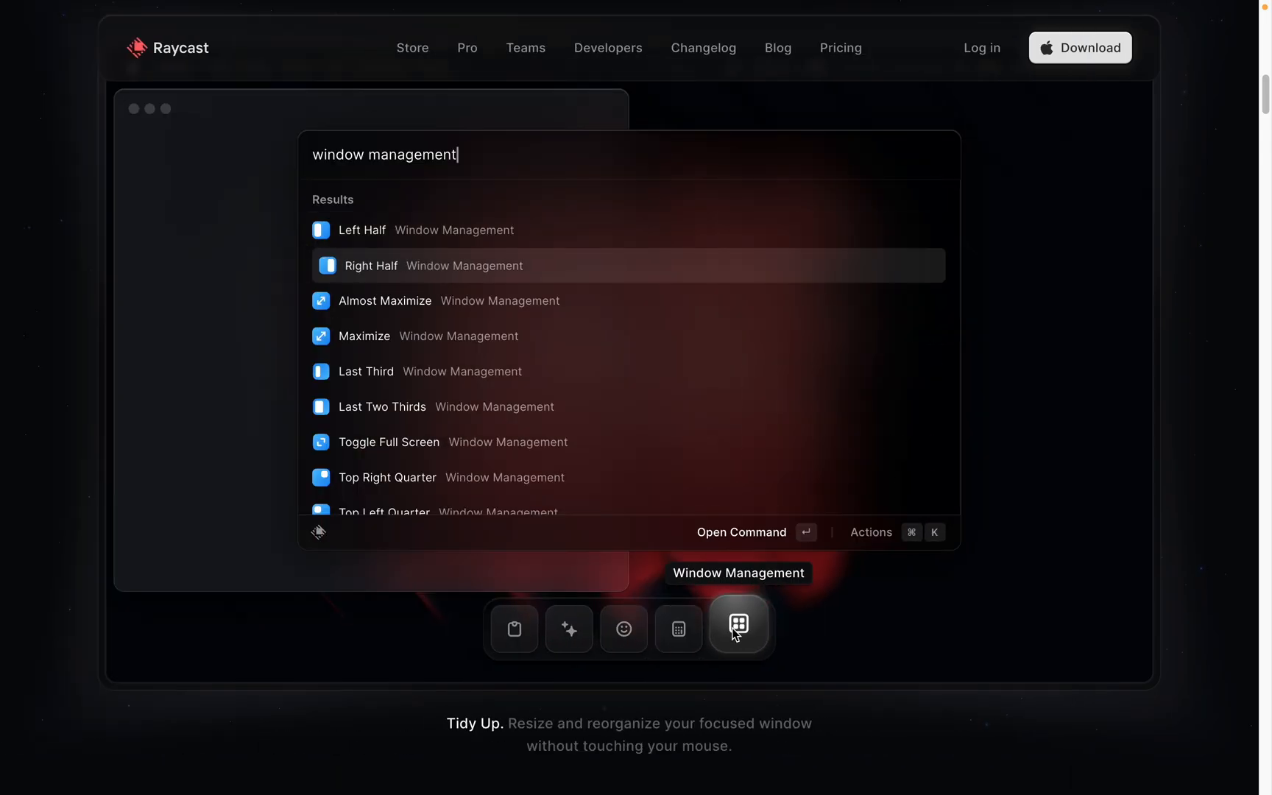
# Step: View the featured extensions in the Raycast Store
pyautogui.click(413, 47)
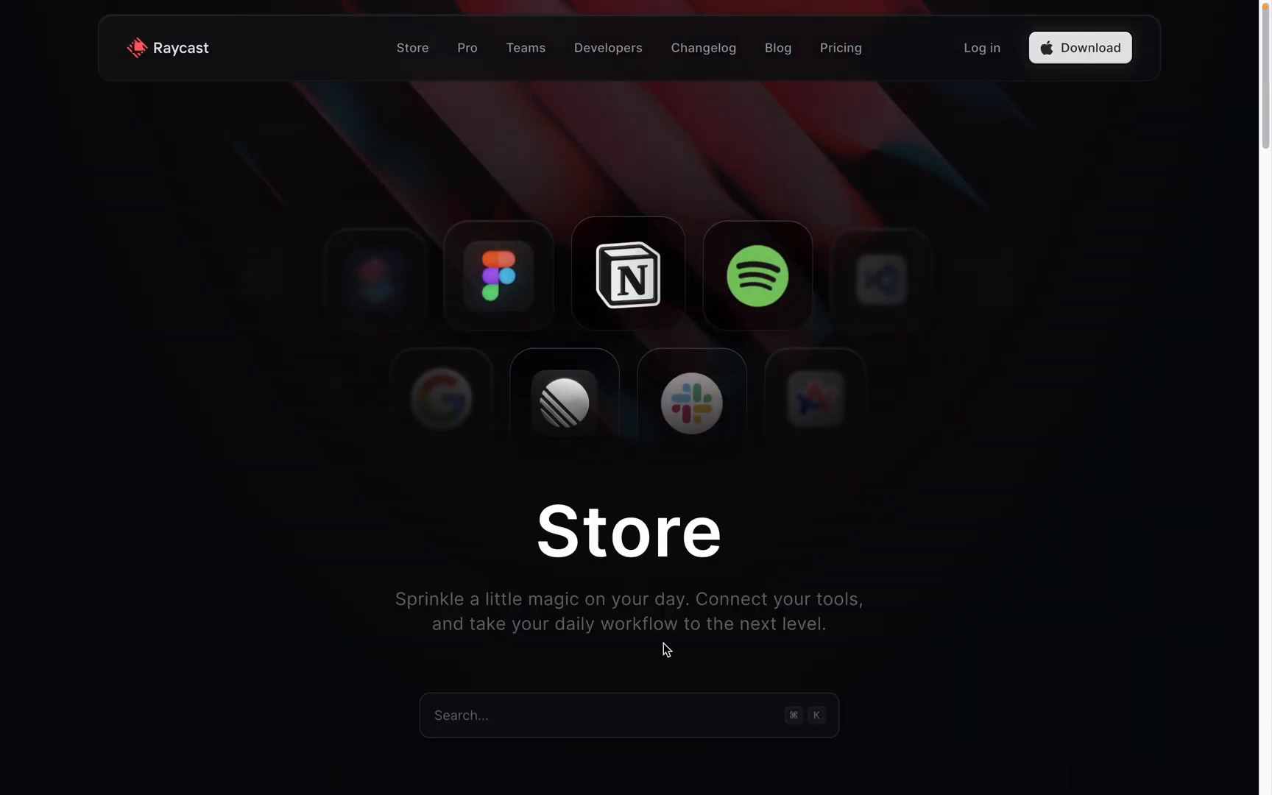
pyautogui.scroll(-3)
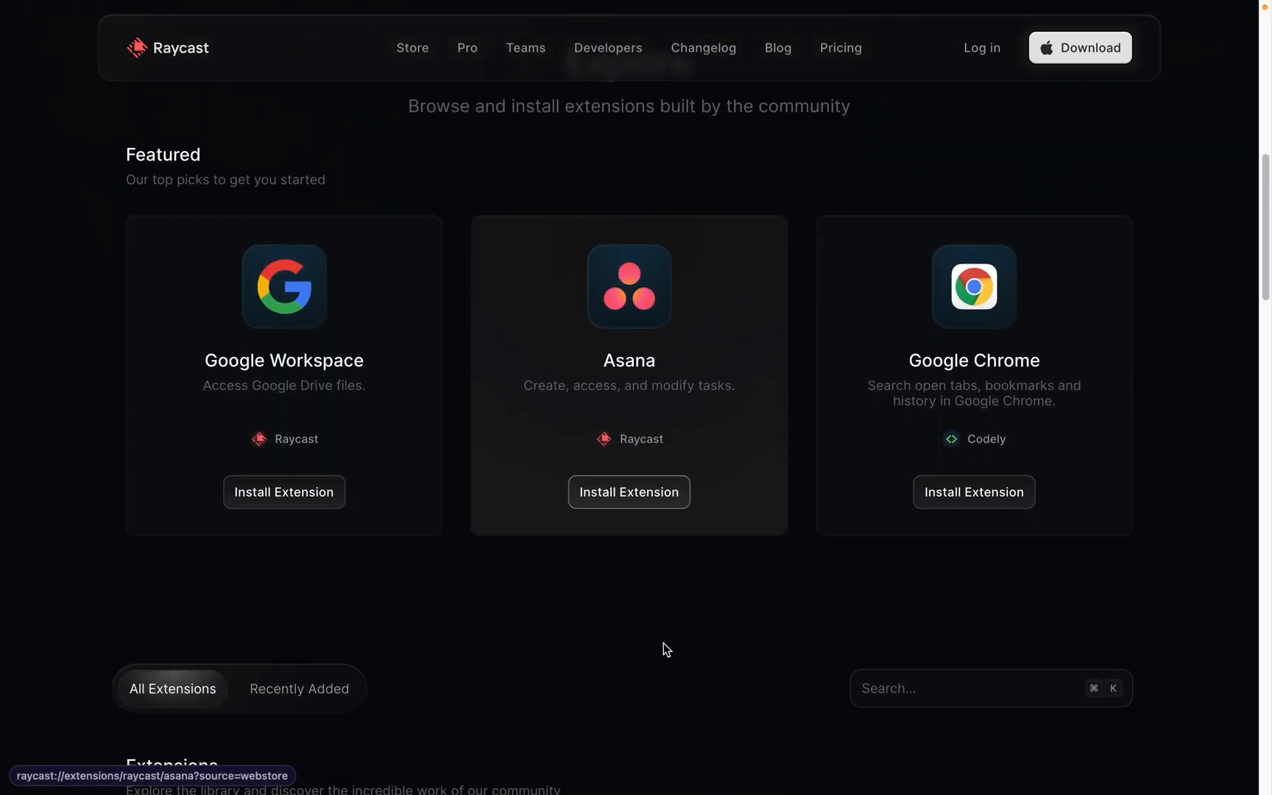
pyautogui.click(628, 375)
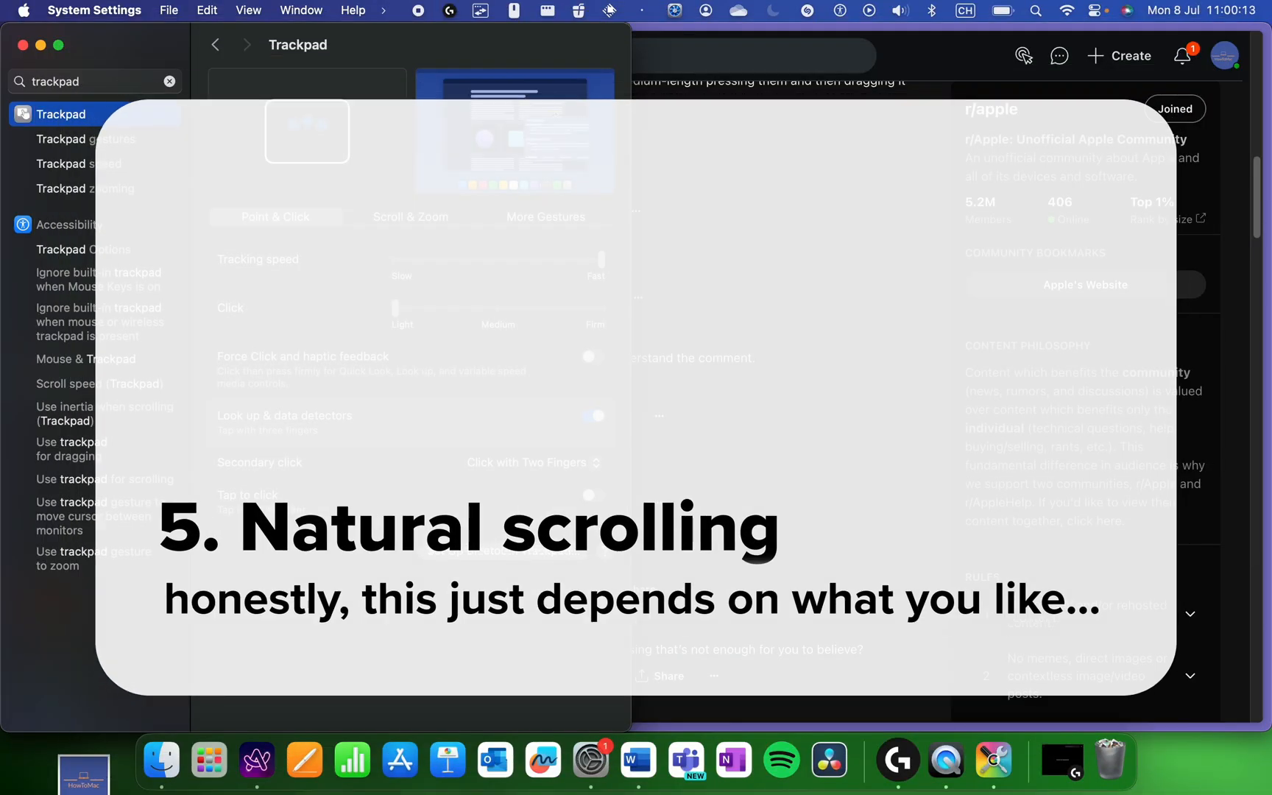
pyautogui.click(582, 284)
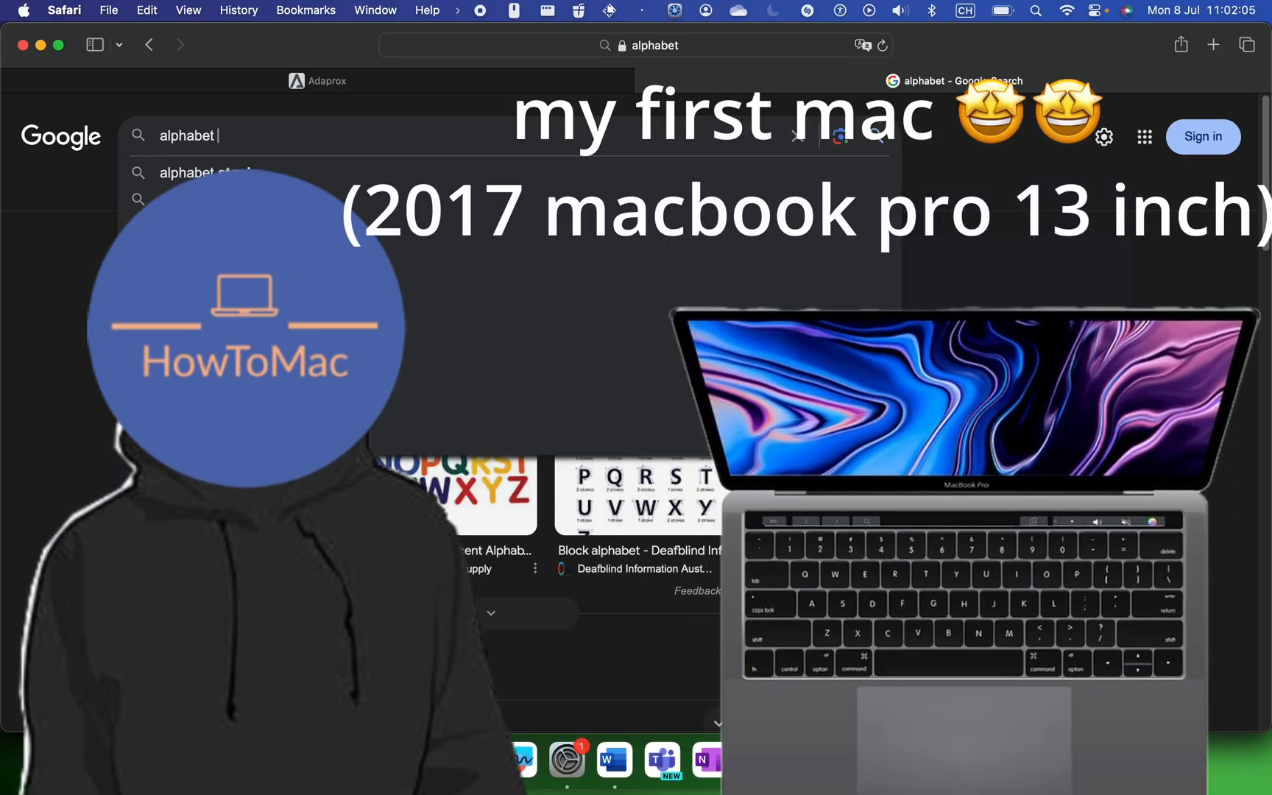
# Step: Leave Safari's 'alphabet' search so the 'subscribe :) !!!' quick note shows over the desktop
pyautogui.click(1214, 45)
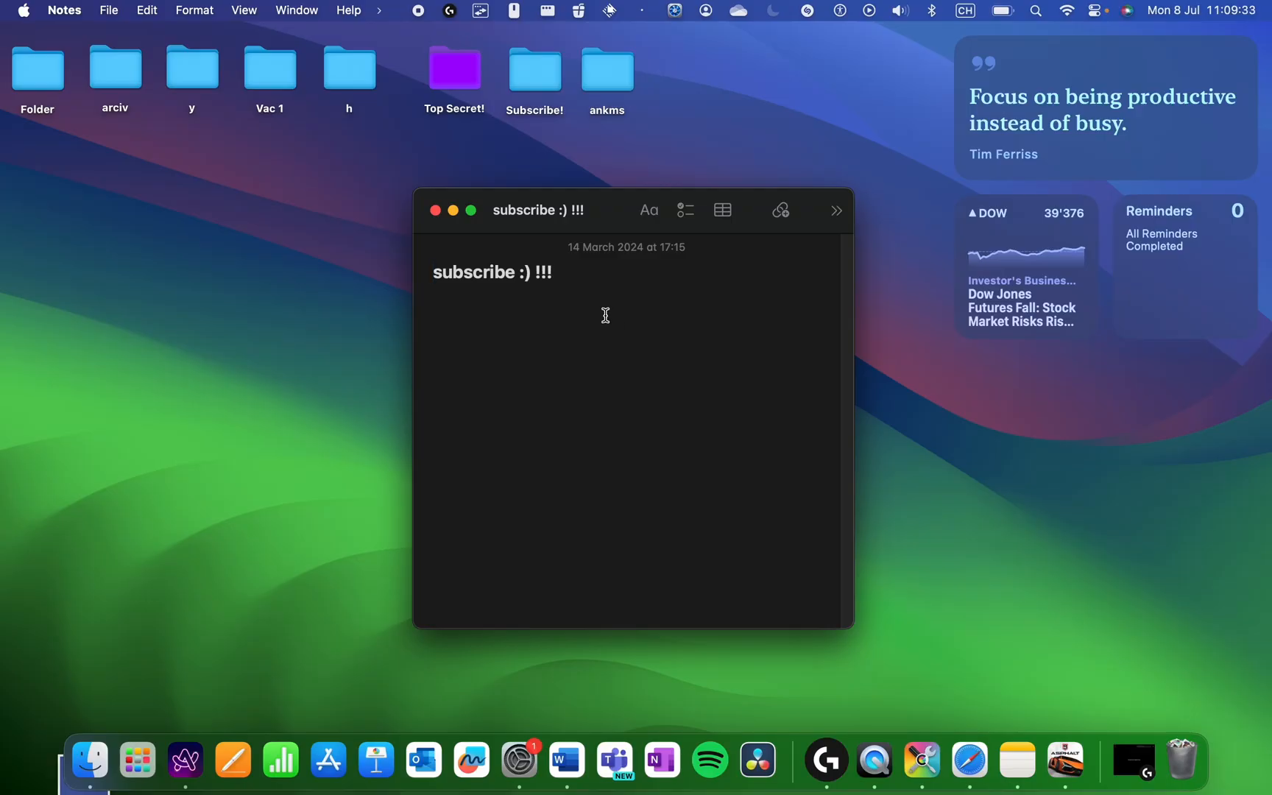
# Step: Assign the bottom-right hot corner to open a Quick Note in System Settings
pyautogui.click(1065, 760)
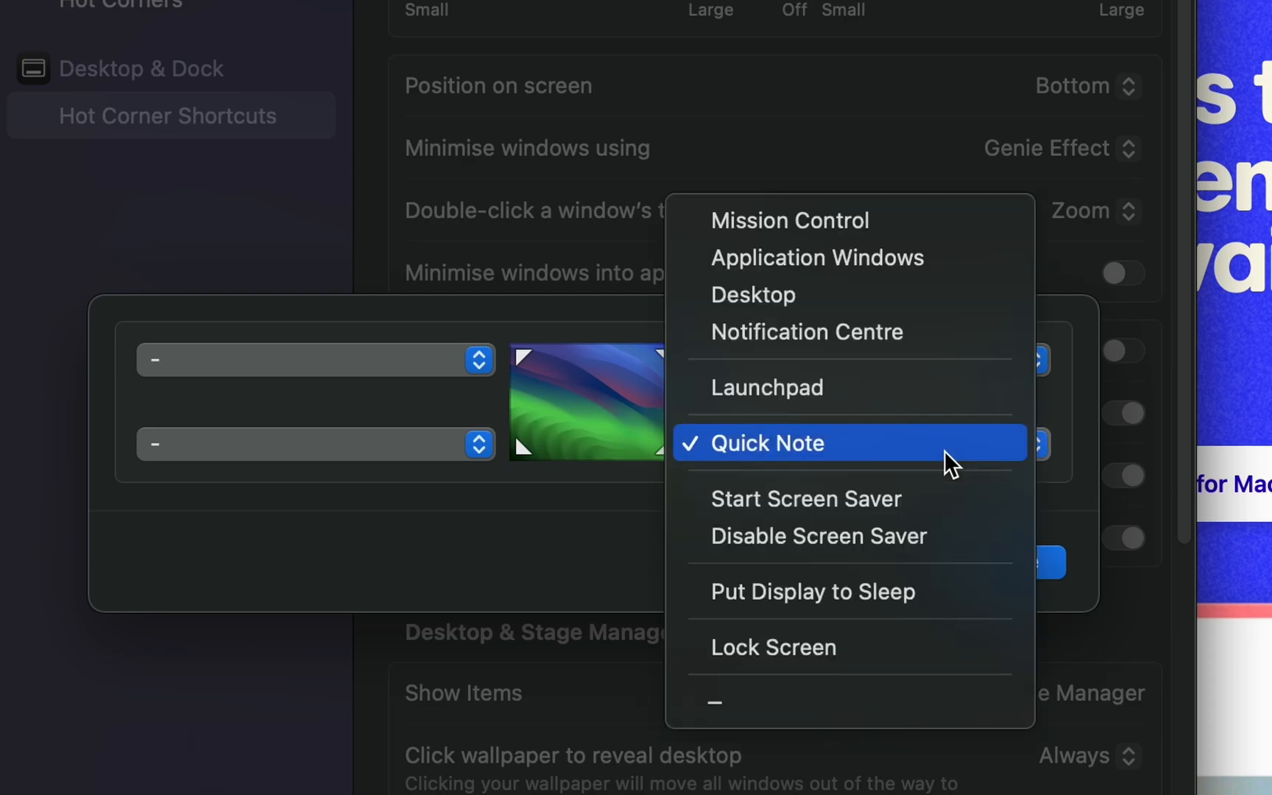
pyautogui.click(764, 442)
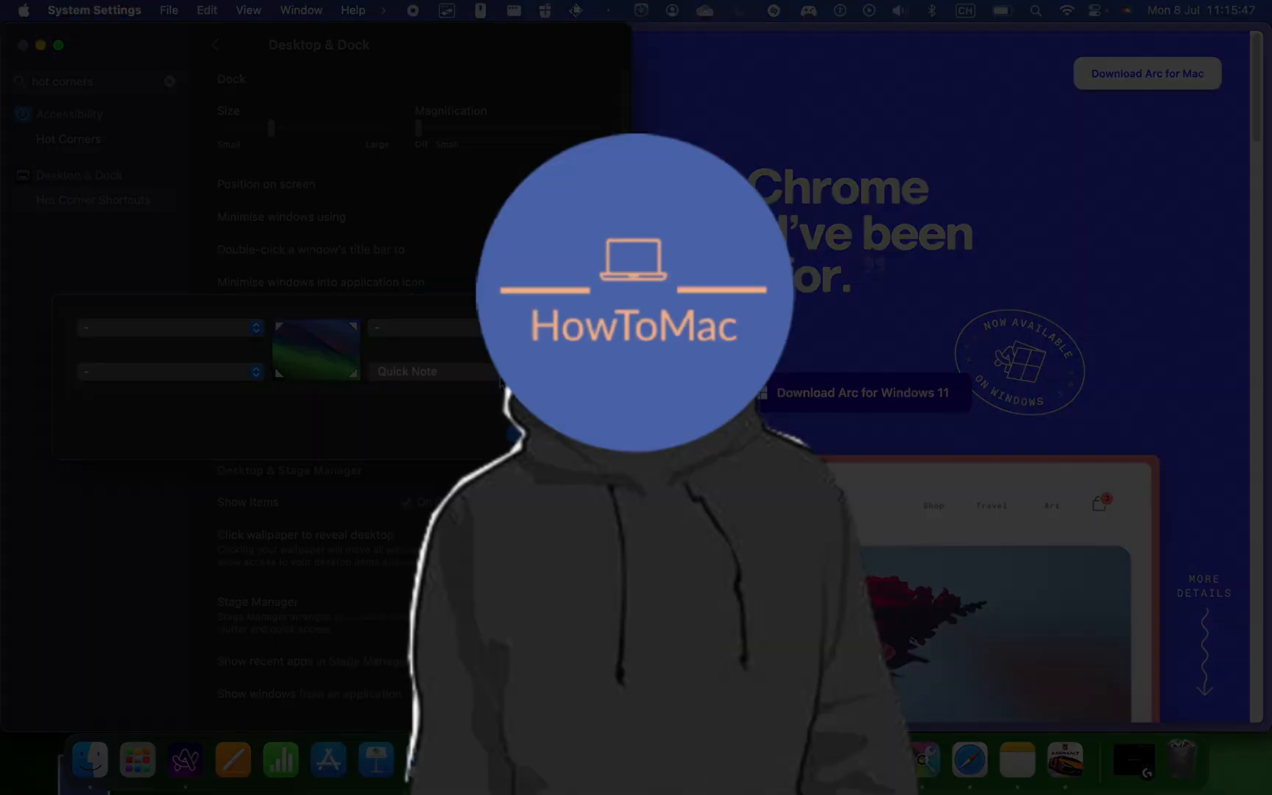